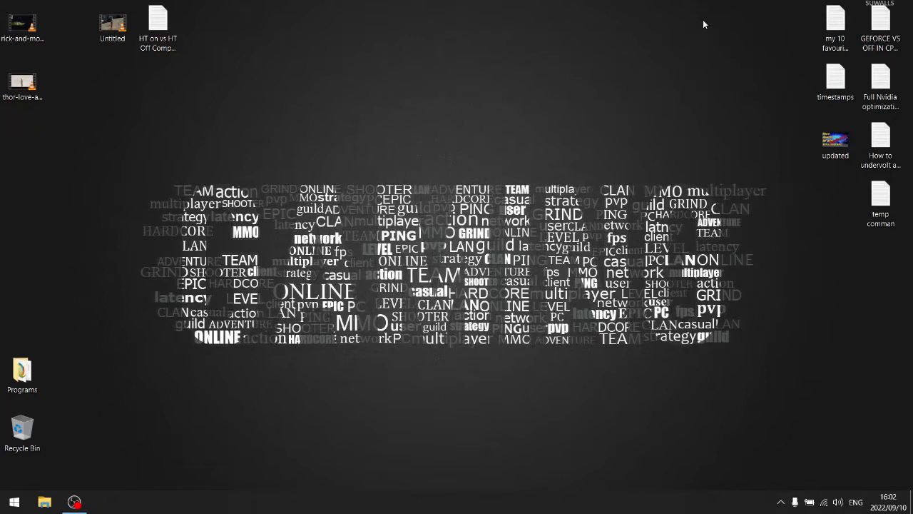
{"action": "mouse_move", "coordinate": [496, 65]}
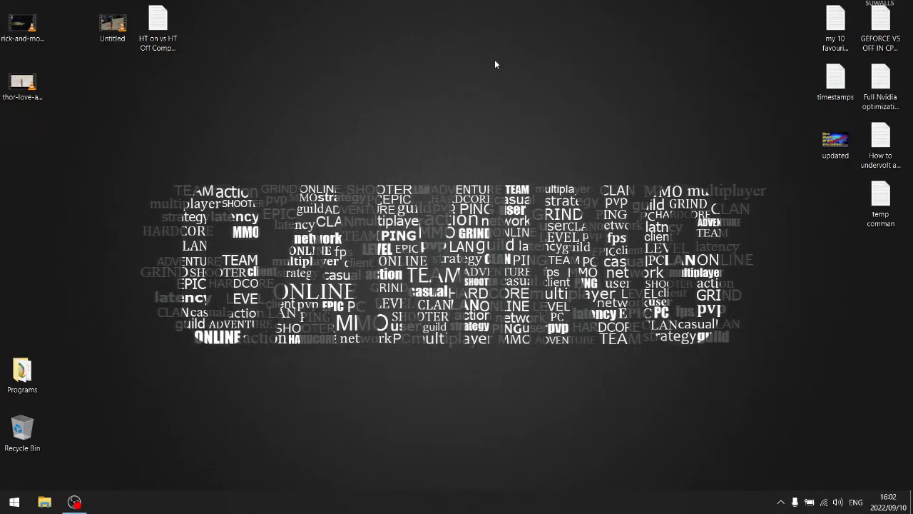
Step: Open the 'HT on vs HT Off Comparison' text file from the desktop in Notepad
{"action": "double_click", "coordinate": [158, 22]}
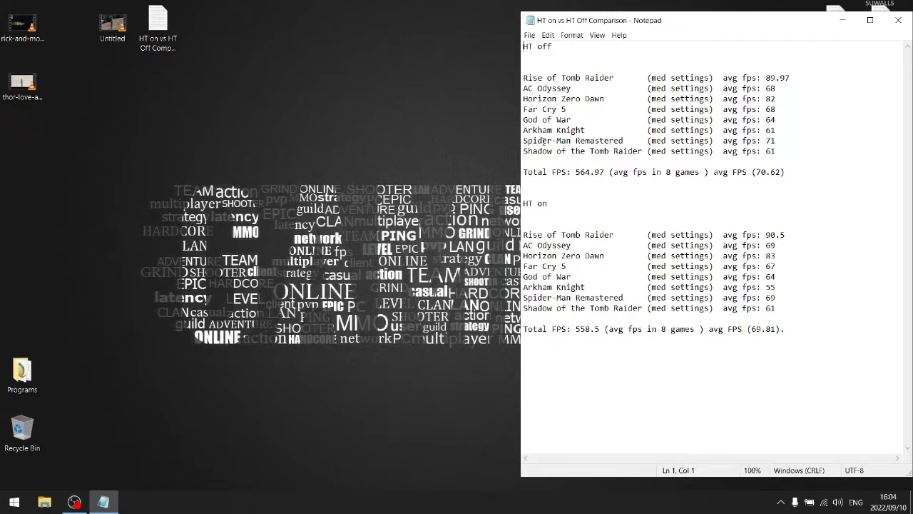
{"action": "mouse_move", "coordinate": [615, 131]}
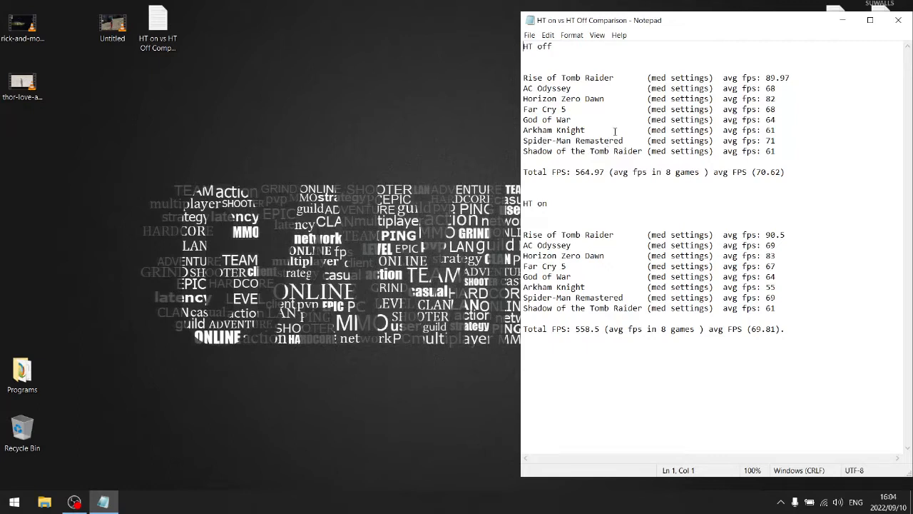
Step: Highlight Spider-Man Remastered's 71 fps with HT off, then its 69 fps with HT on
{"action": "double_click", "coordinate": [589, 140]}
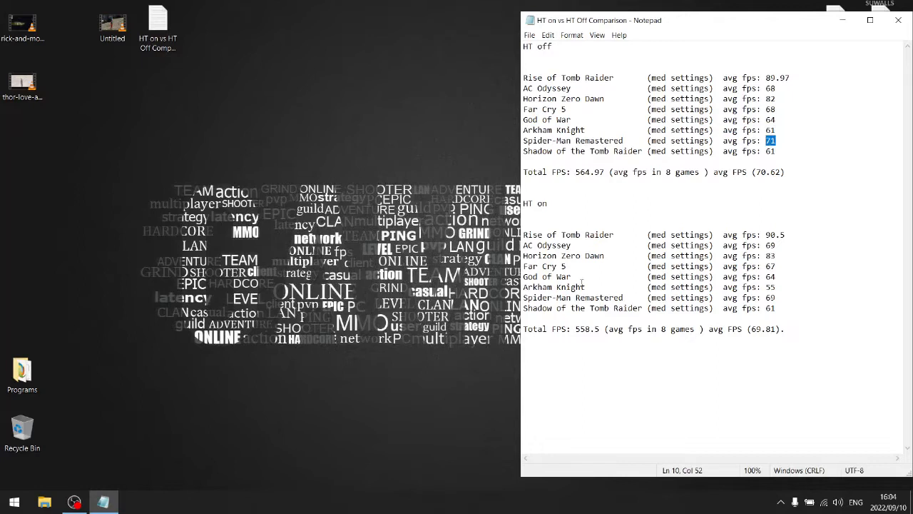
{"action": "left_click", "coordinate": [528, 297]}
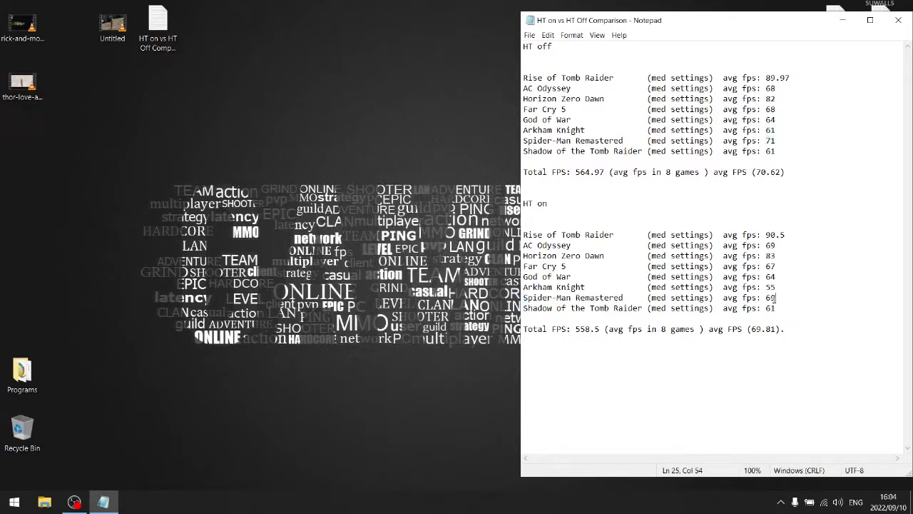
{"action": "double_click", "coordinate": [770, 297]}
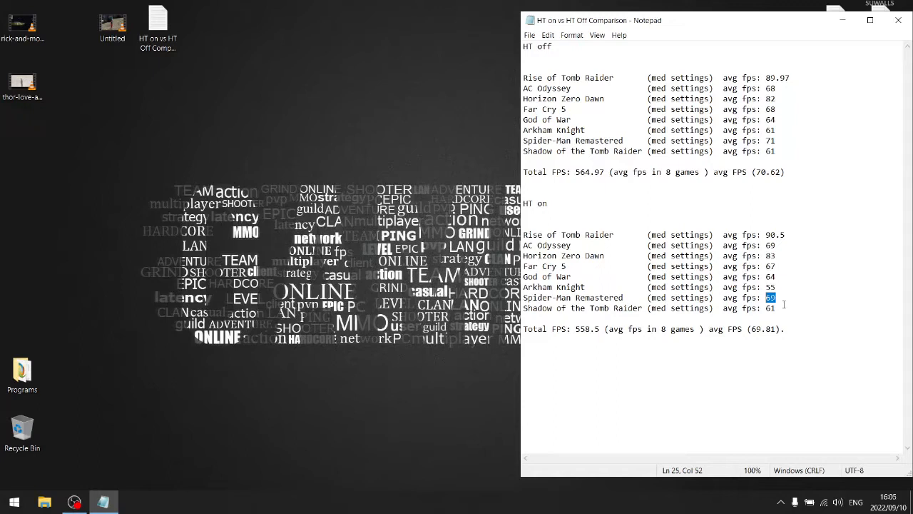
{"action": "mouse_move", "coordinate": [808, 282]}
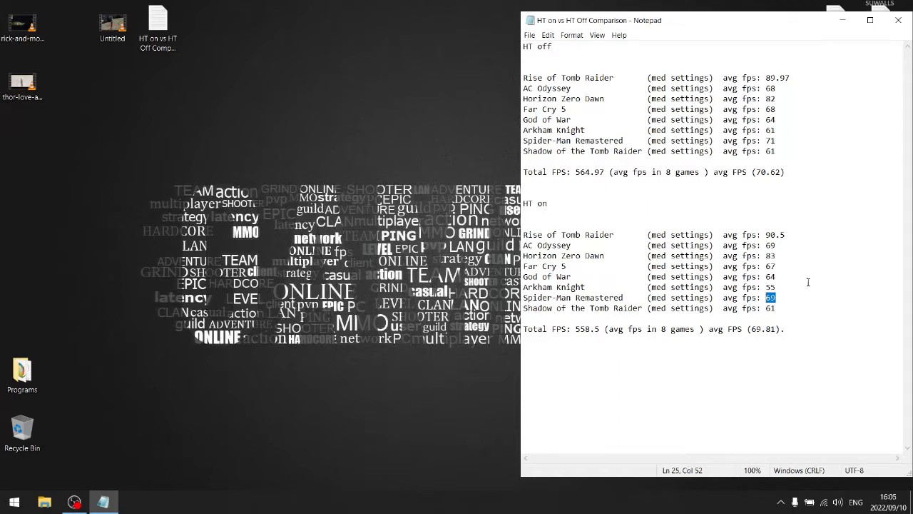
{"action": "mouse_move", "coordinate": [558, 191]}
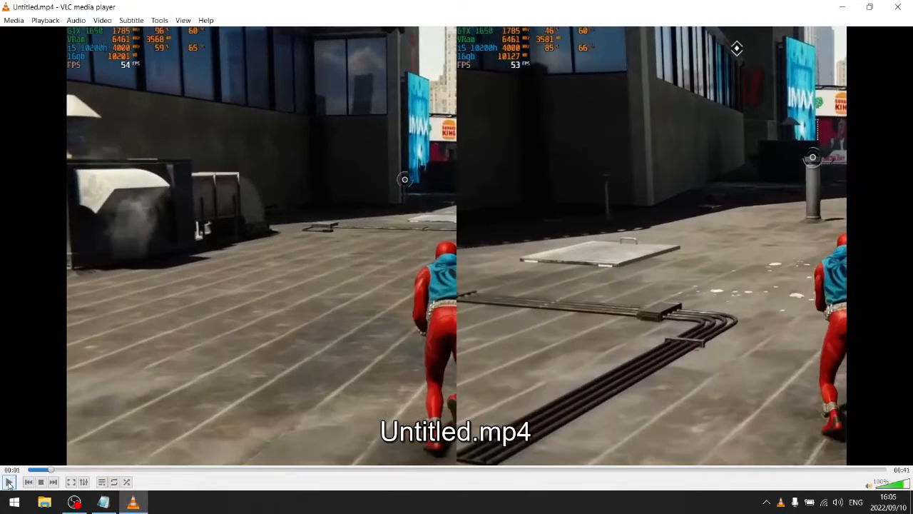
Step: Pause the split-screen Spider-Man comparison video Untitled.mp4 in VLC at 00:01
{"action": "left_click", "coordinate": [9, 481]}
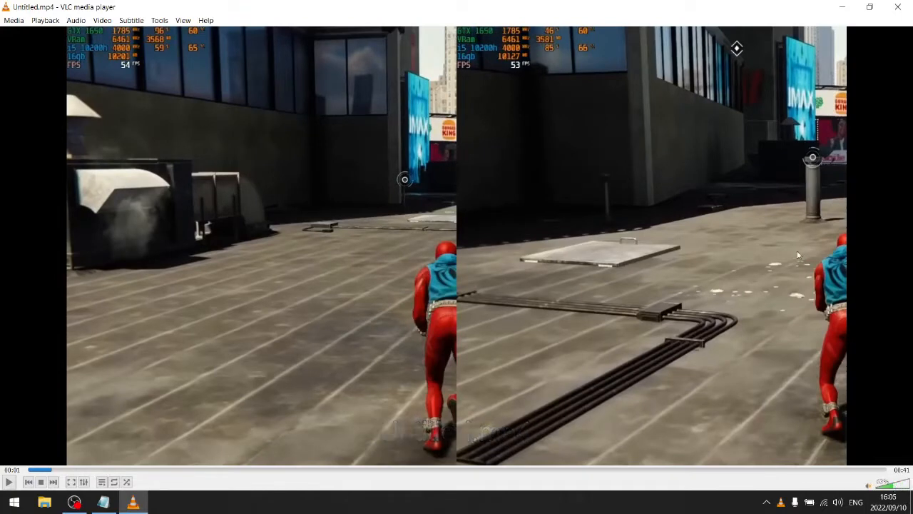
{"action": "mouse_move", "coordinate": [459, 280]}
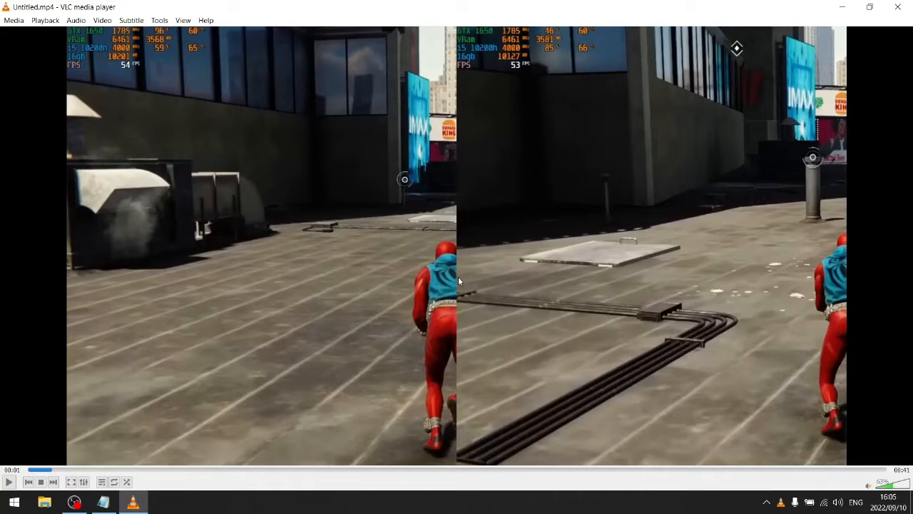
{"action": "mouse_move", "coordinate": [459, 280]}
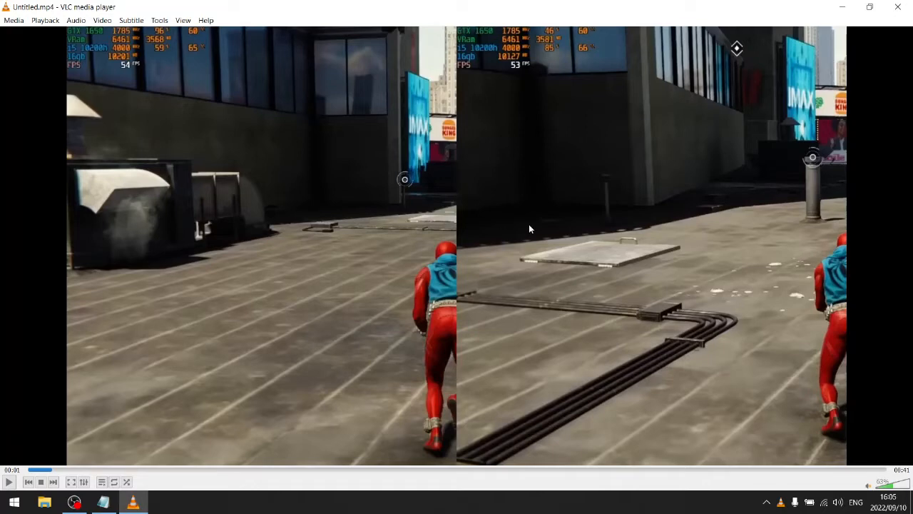
{"action": "mouse_move", "coordinate": [390, 70]}
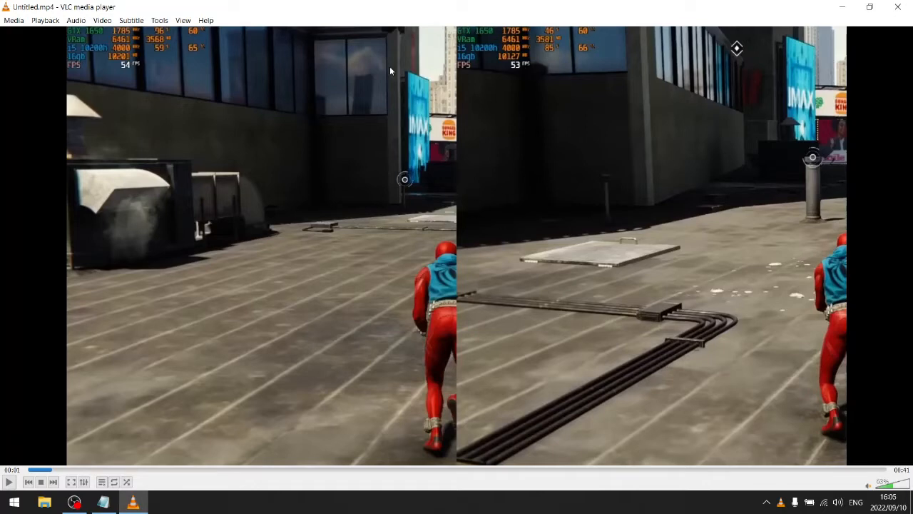
{"action": "mouse_move", "coordinate": [451, 79]}
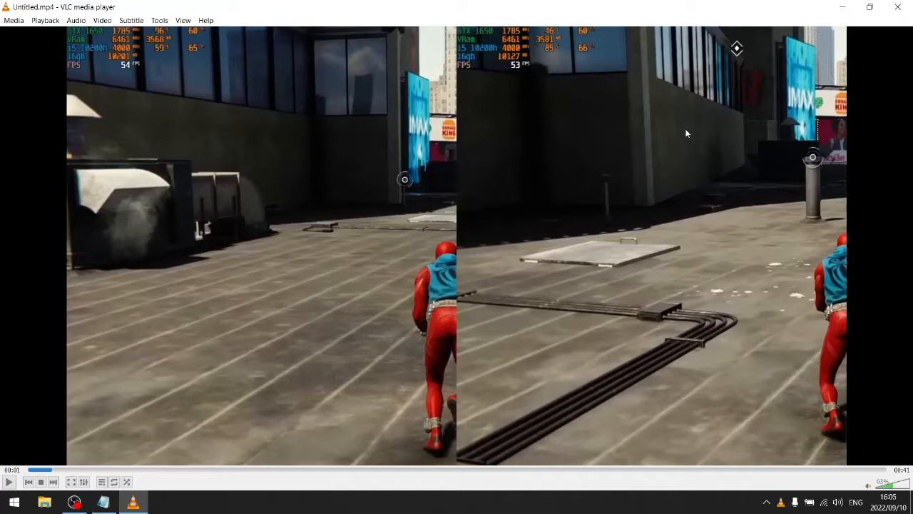
{"action": "mouse_move", "coordinate": [726, 170]}
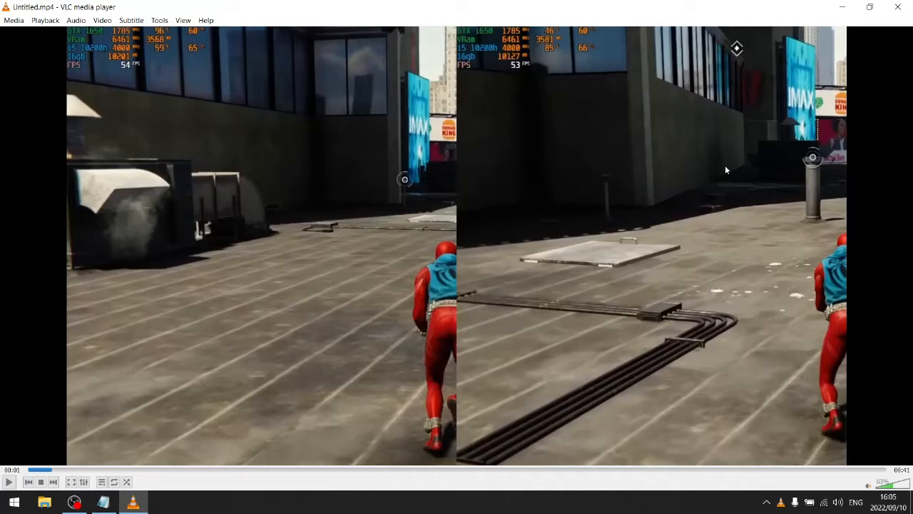
{"action": "mouse_move", "coordinate": [519, 70]}
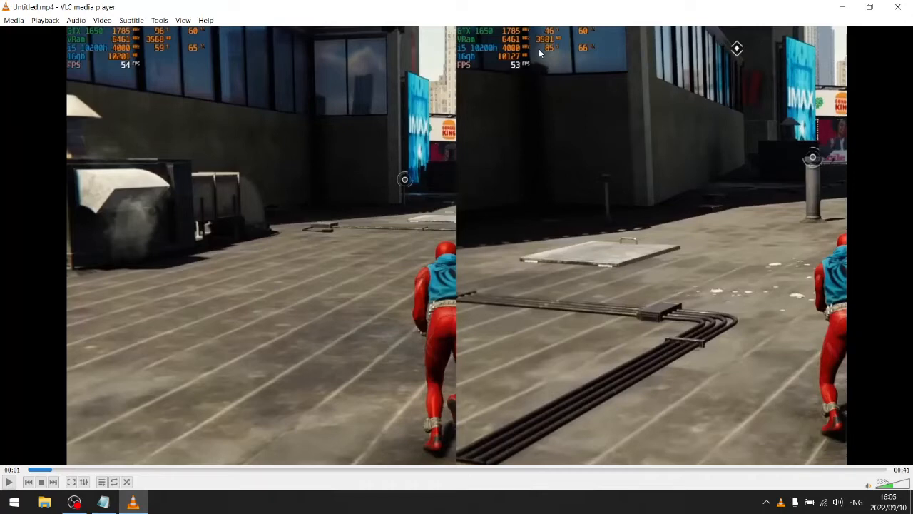
{"action": "mouse_move", "coordinate": [288, 176]}
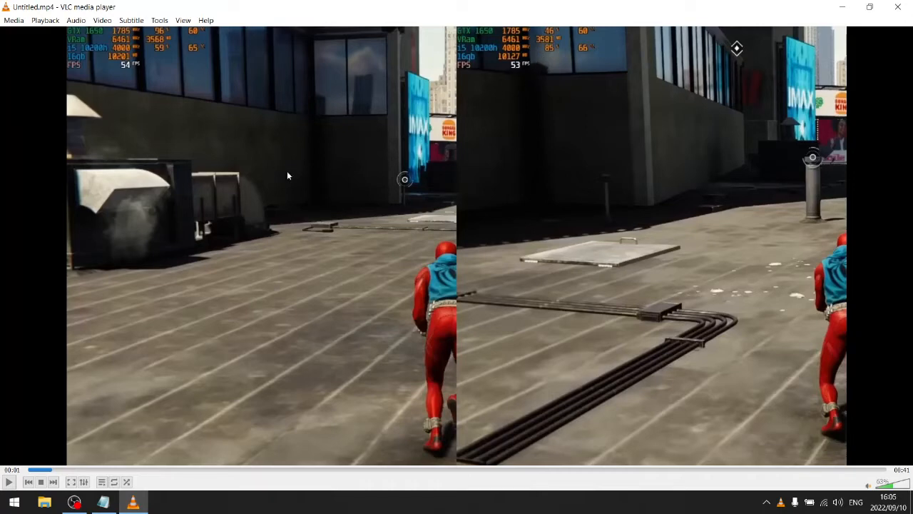
{"action": "mouse_move", "coordinate": [183, 79]}
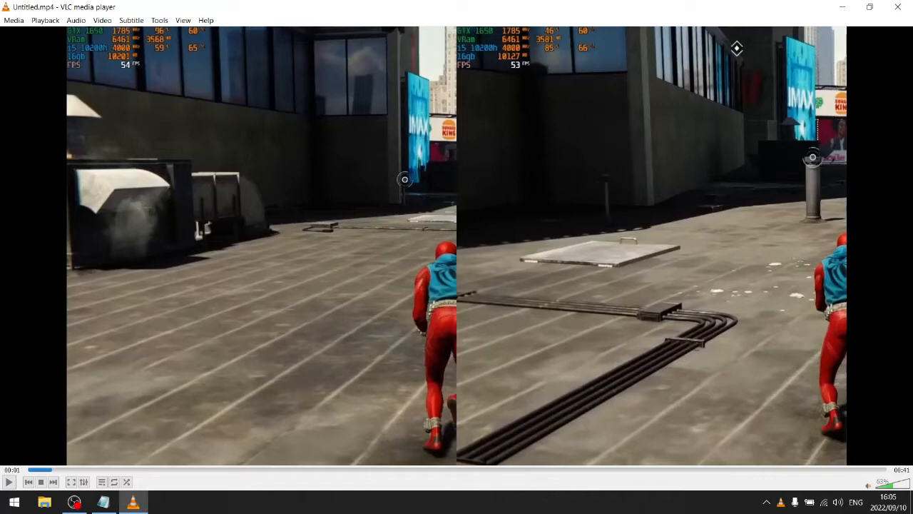
{"action": "mouse_move", "coordinate": [305, 297]}
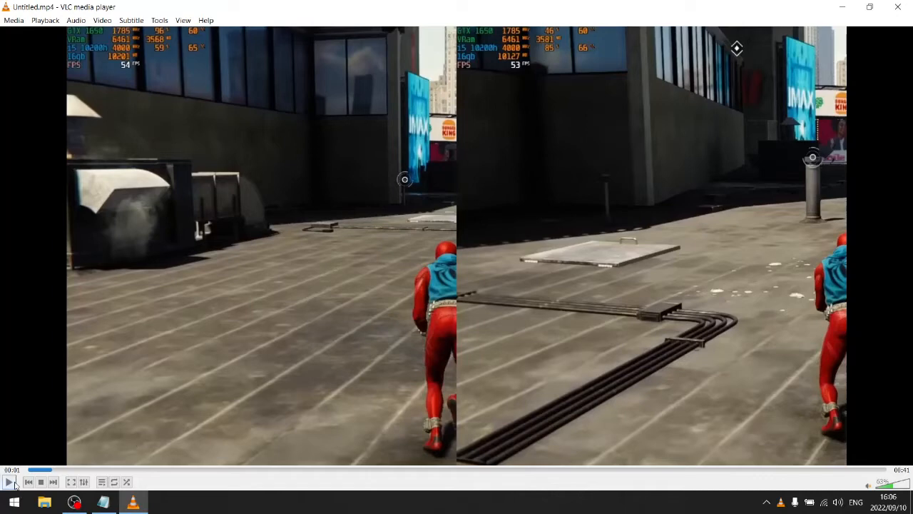
{"action": "mouse_move", "coordinate": [8, 481]}
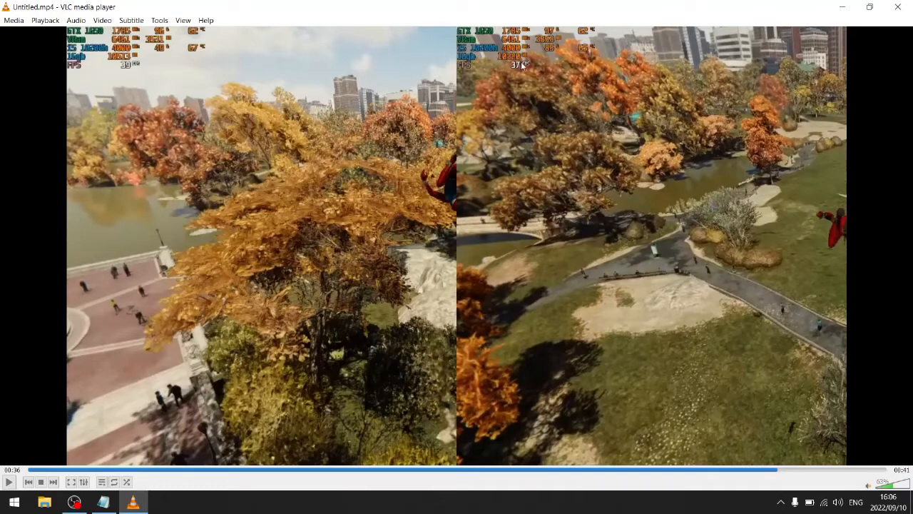
{"action": "mouse_move", "coordinate": [544, 69]}
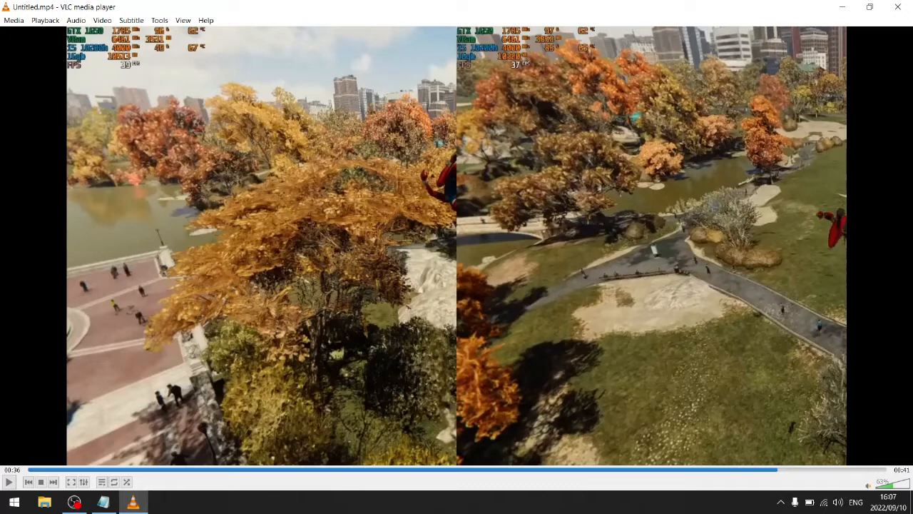
{"action": "mouse_move", "coordinate": [613, 133]}
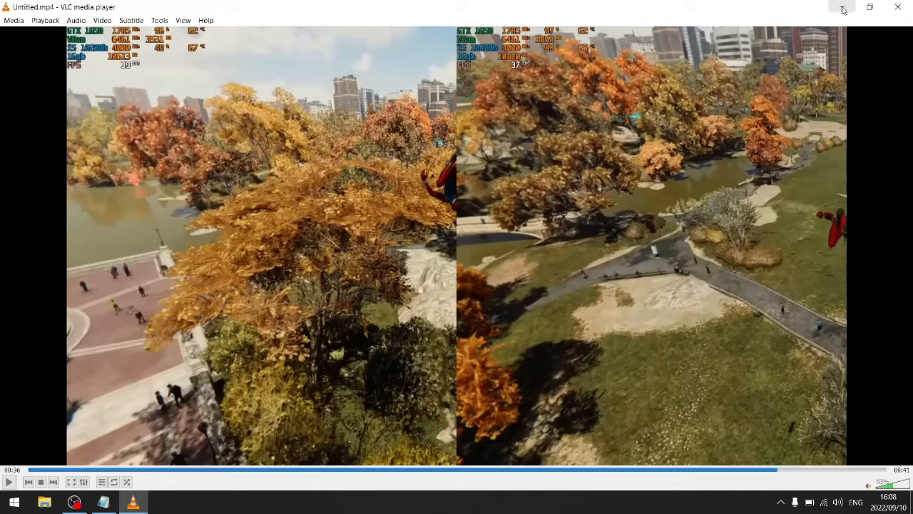
{"action": "mouse_move", "coordinate": [843, 9]}
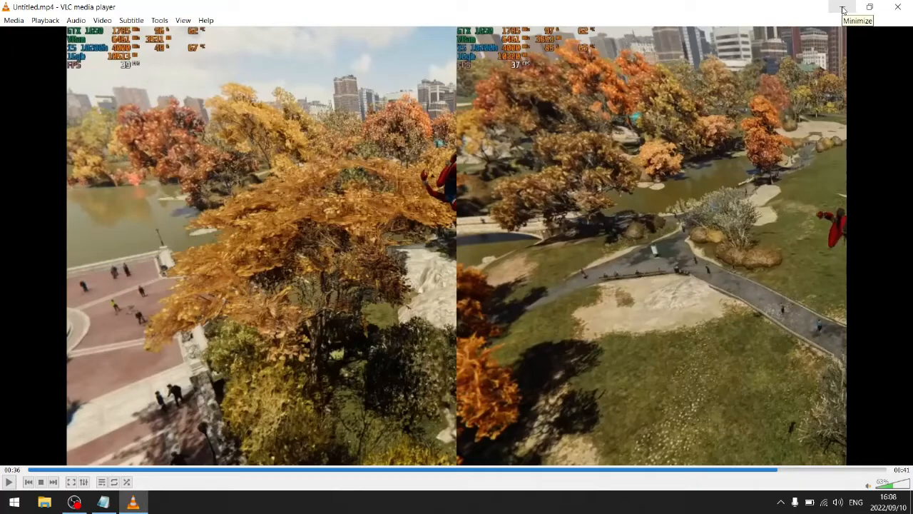
{"action": "mouse_move", "coordinate": [849, 7]}
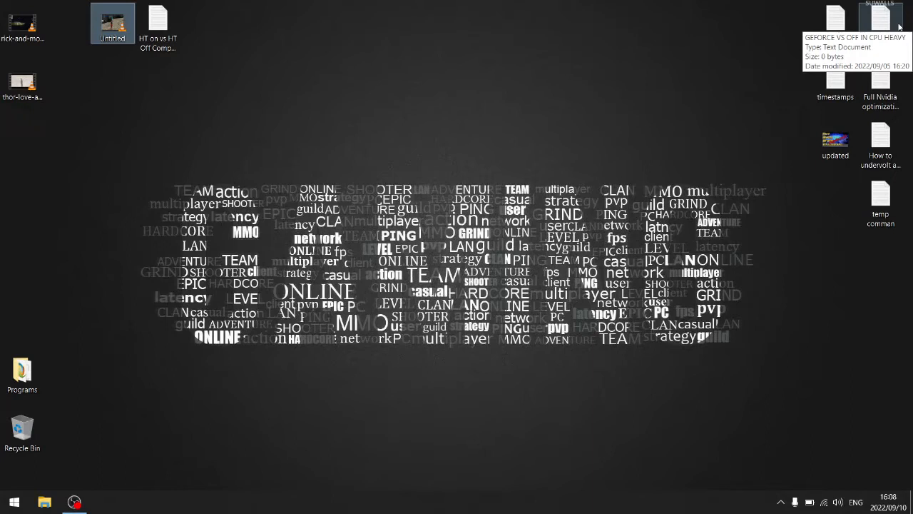
{"action": "mouse_move", "coordinate": [629, 89]}
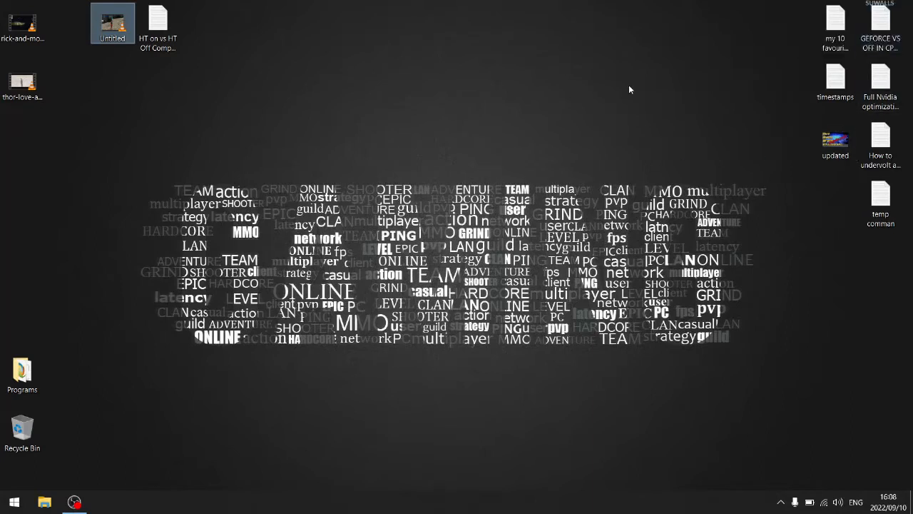
{"action": "mouse_move", "coordinate": [621, 108]}
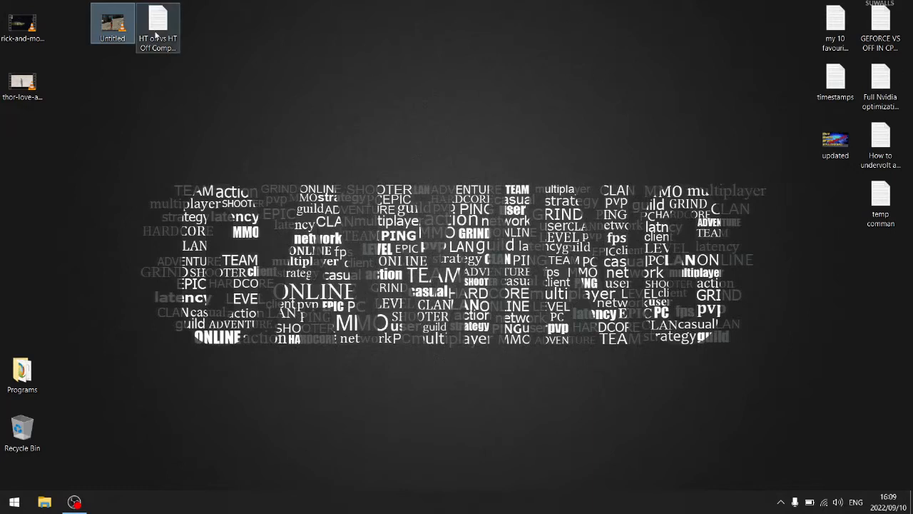
{"action": "double_click", "coordinate": [157, 25]}
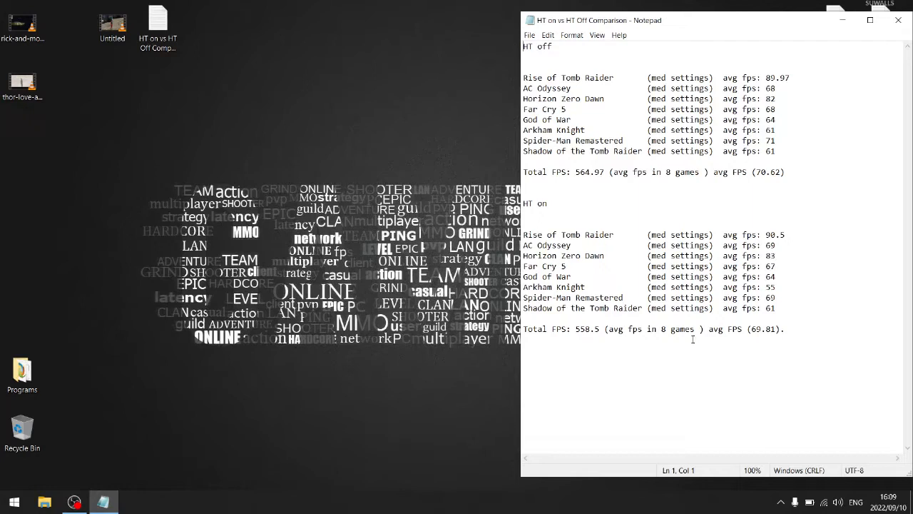
{"action": "mouse_move", "coordinate": [576, 223]}
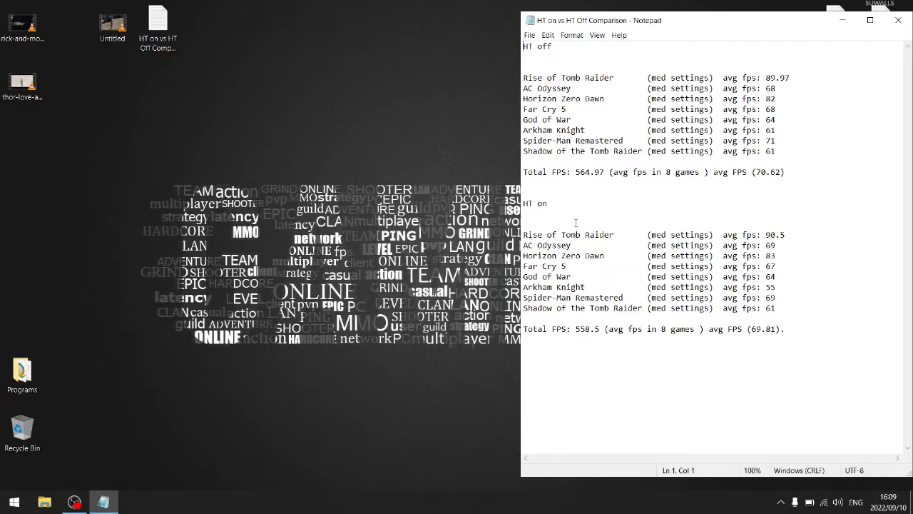